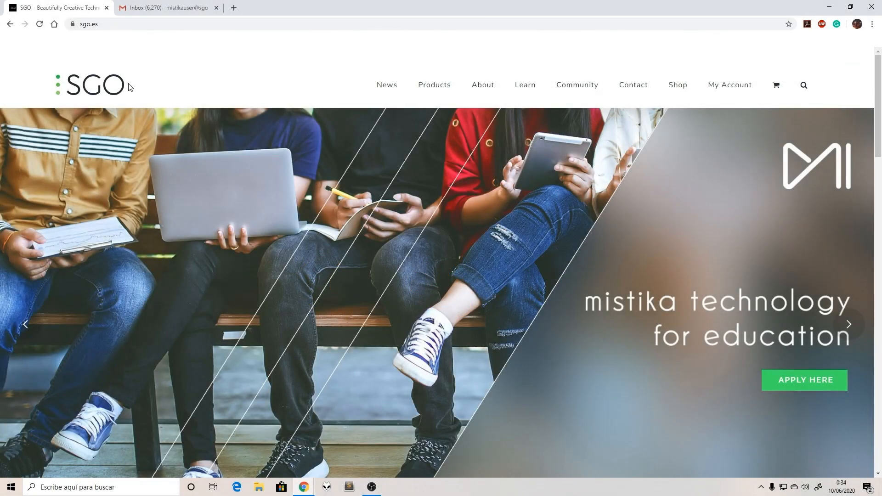
pyautogui.moveTo(434, 84)
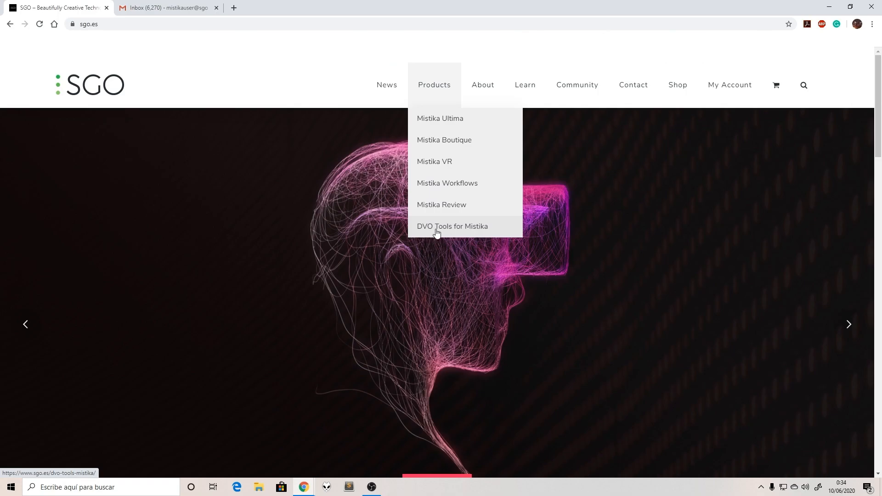
# Go to the DVO Tools for Mistika page and bring its Plans section with the Eval option into view
pyautogui.click(452, 226)
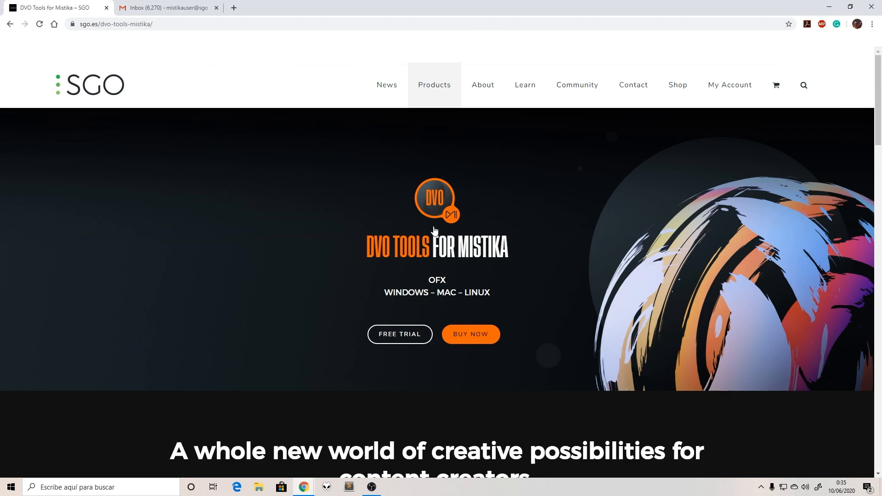
pyautogui.moveTo(448, 310)
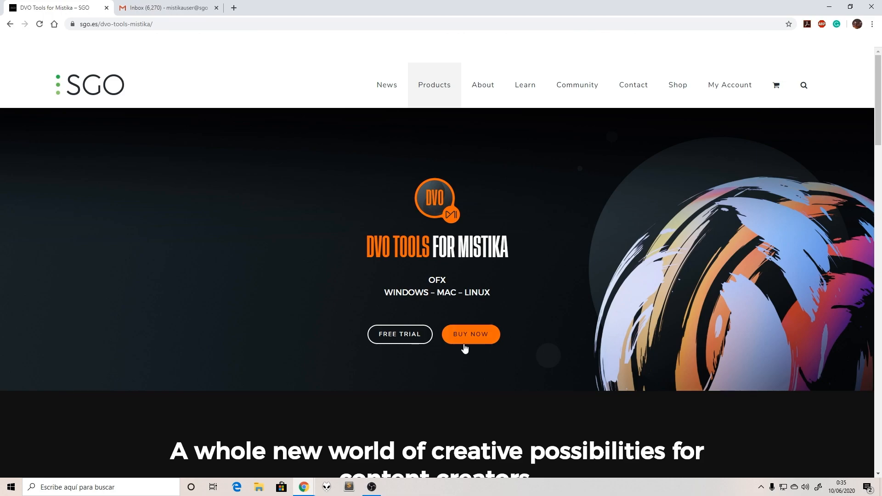
pyautogui.scroll(-3)
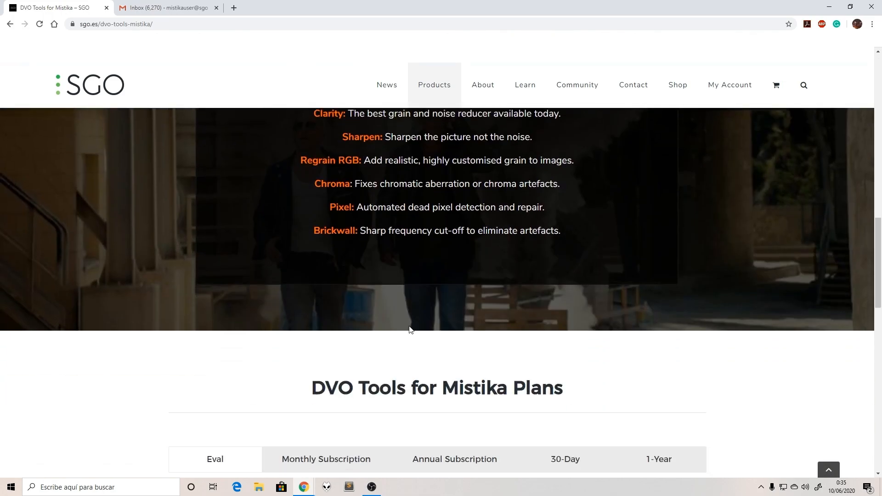
pyautogui.scroll(-3)
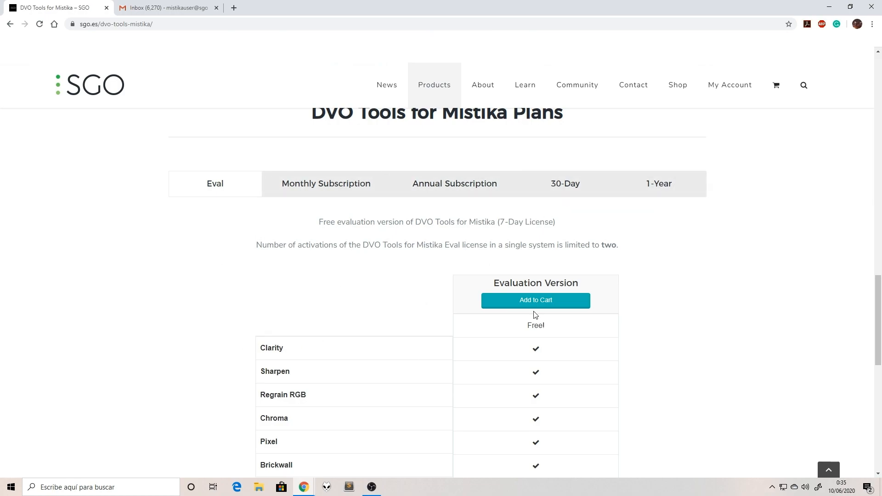
pyautogui.moveTo(382, 294)
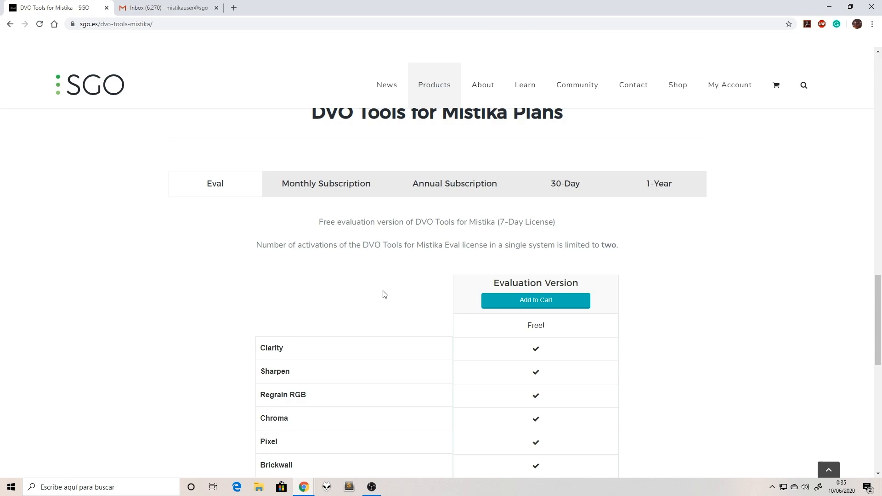
pyautogui.moveTo(483, 219)
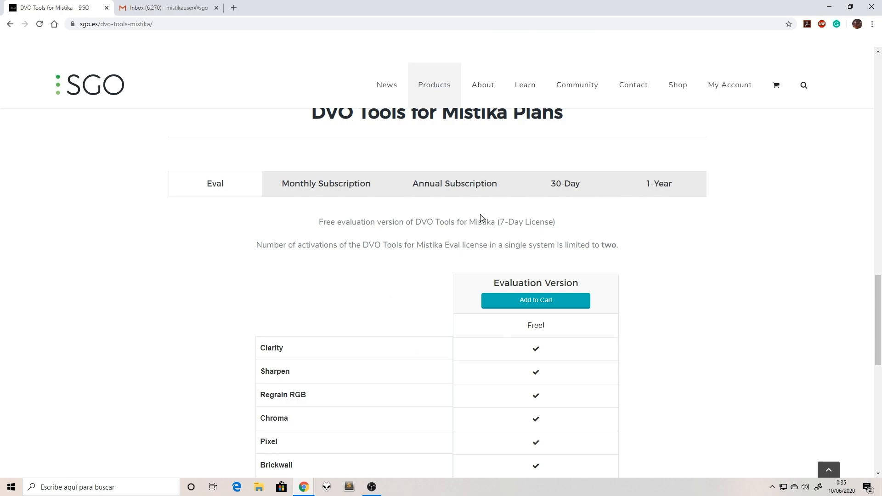
pyautogui.moveTo(462, 391)
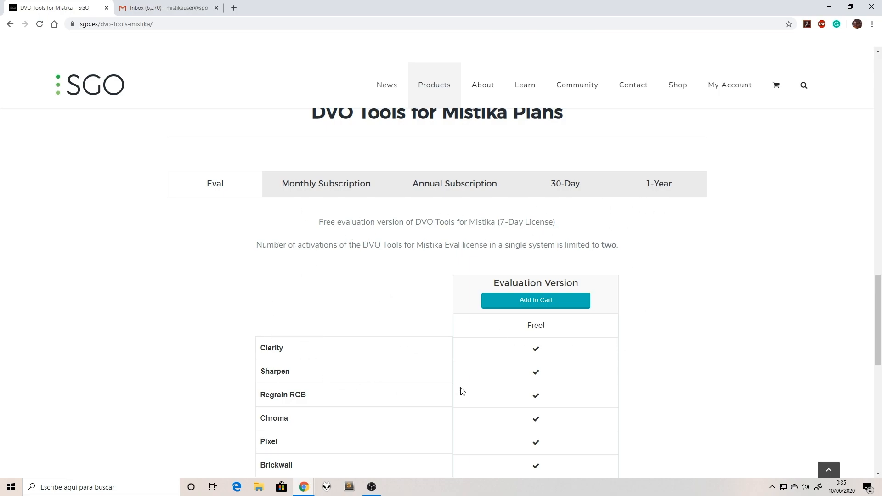
# Add the free Evaluation Version to the cart and place the order at checkout
pyautogui.click(534, 300)
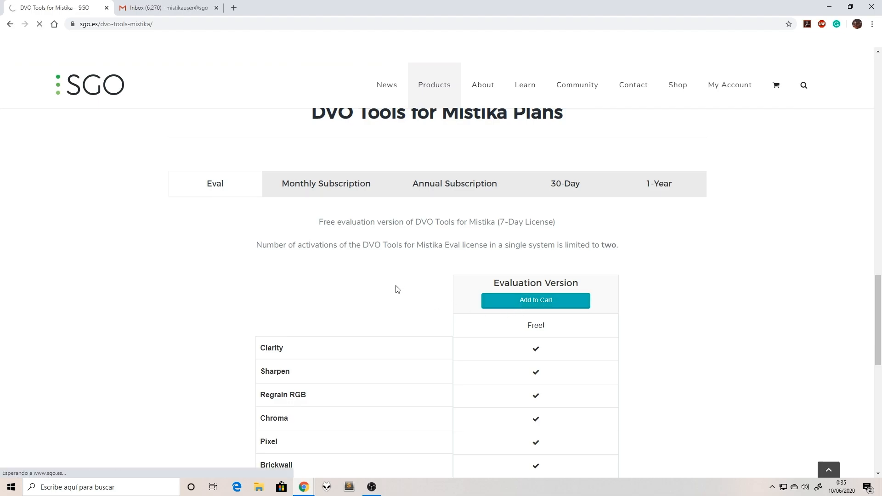
pyautogui.click(534, 299)
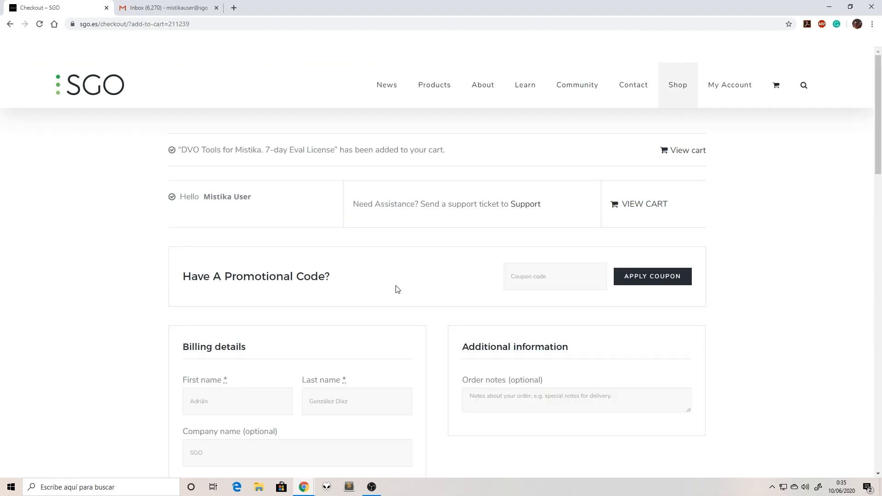
pyautogui.scroll(-3)
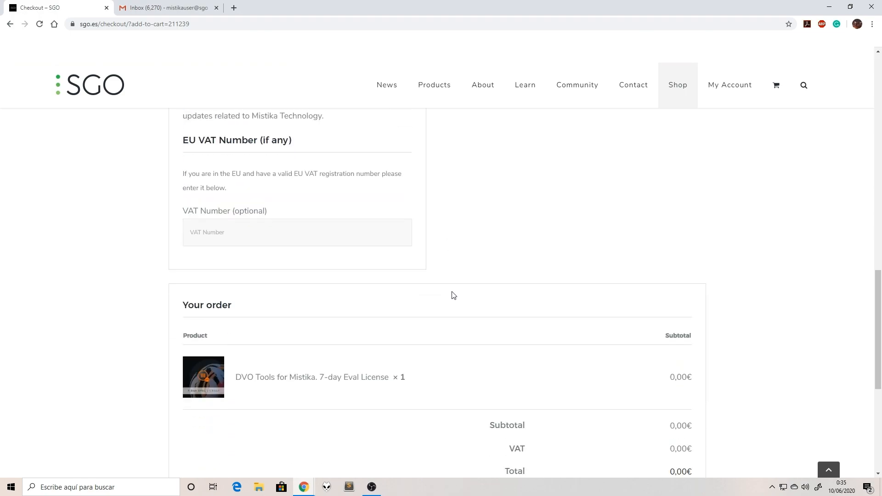
pyautogui.scroll(-3)
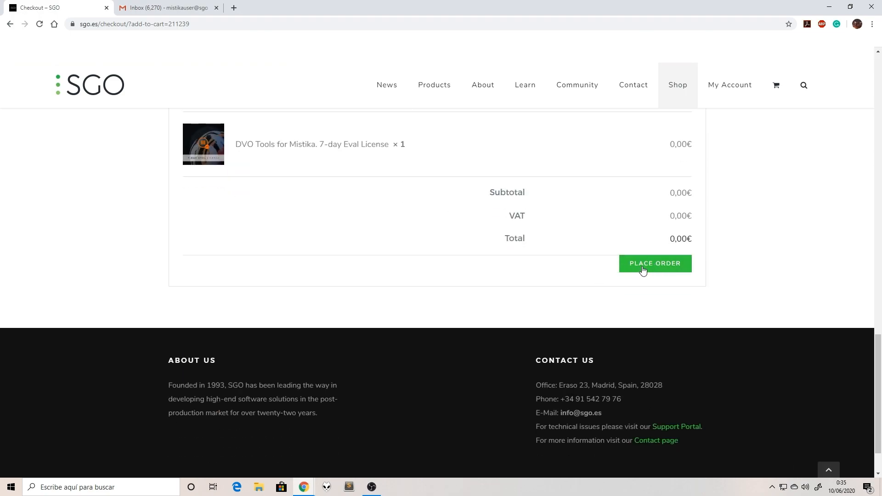
pyautogui.click(654, 263)
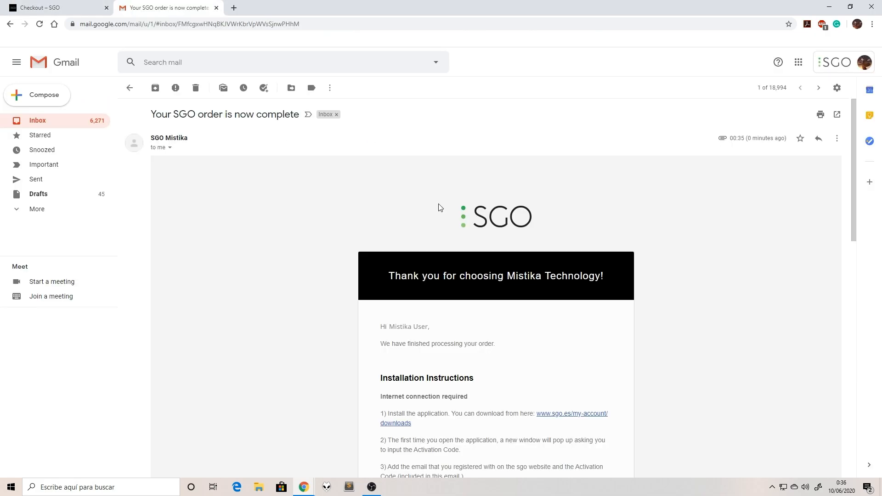
pyautogui.moveTo(308, 313)
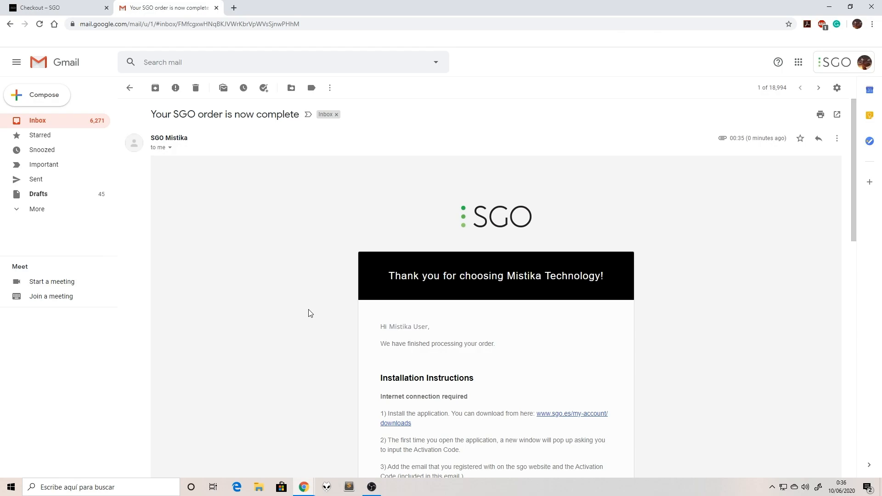
# Locate the License Keys section in the order email and select the Activation Code for copying
pyautogui.scroll(-3)
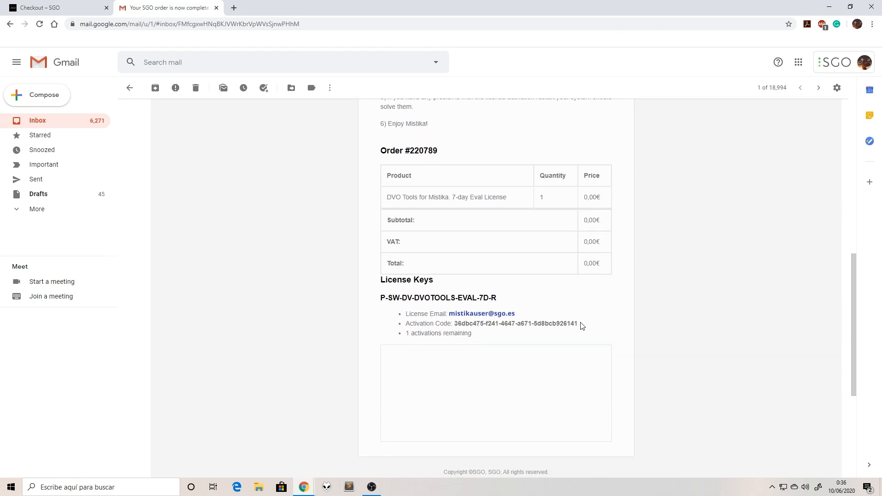
pyautogui.scroll(3)
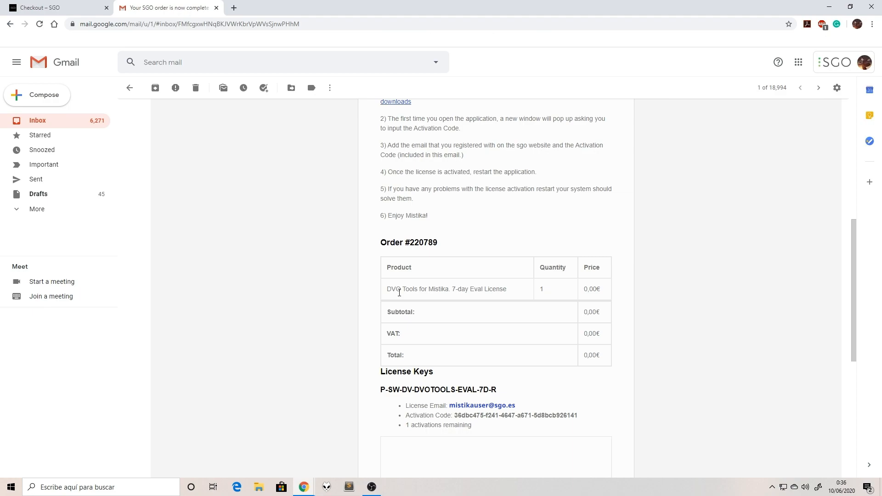
pyautogui.moveTo(411, 307)
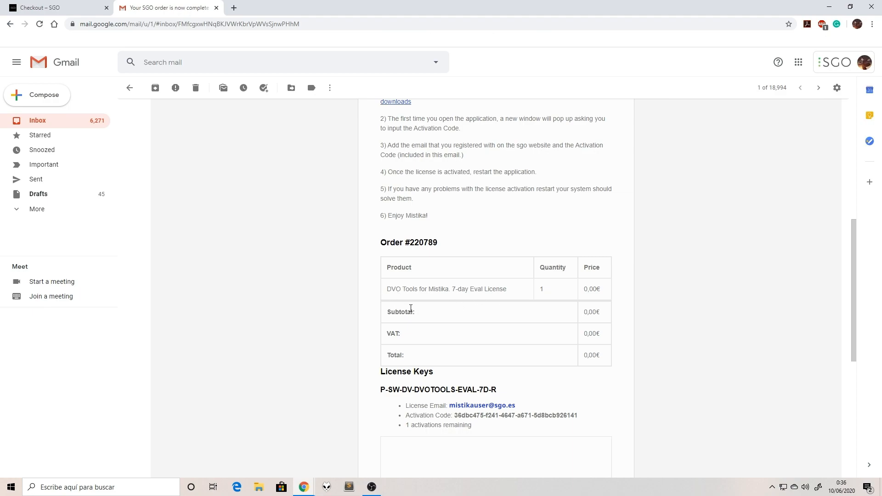
pyautogui.moveTo(343, 288)
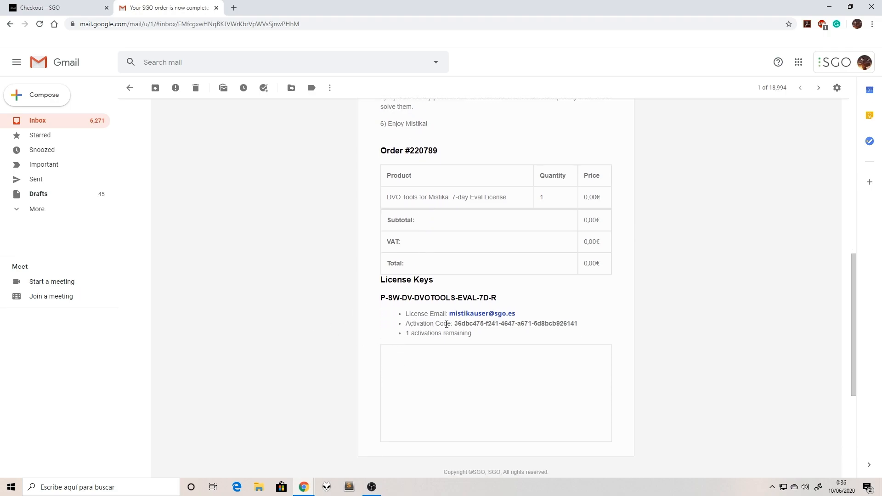
pyautogui.moveTo(484, 324); pyautogui.dragTo(576, 324)
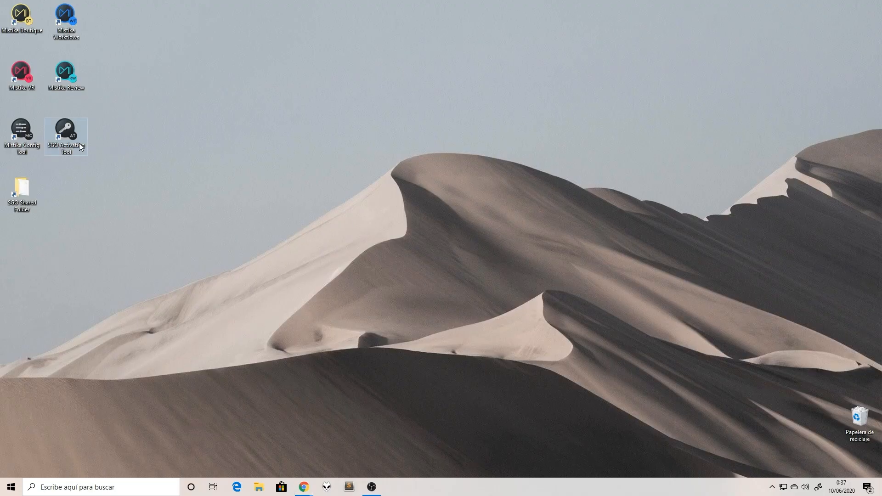
# Launch SGO Activation Tool and sign in with the 'mist' SGO user
pyautogui.doubleClick(65, 130)
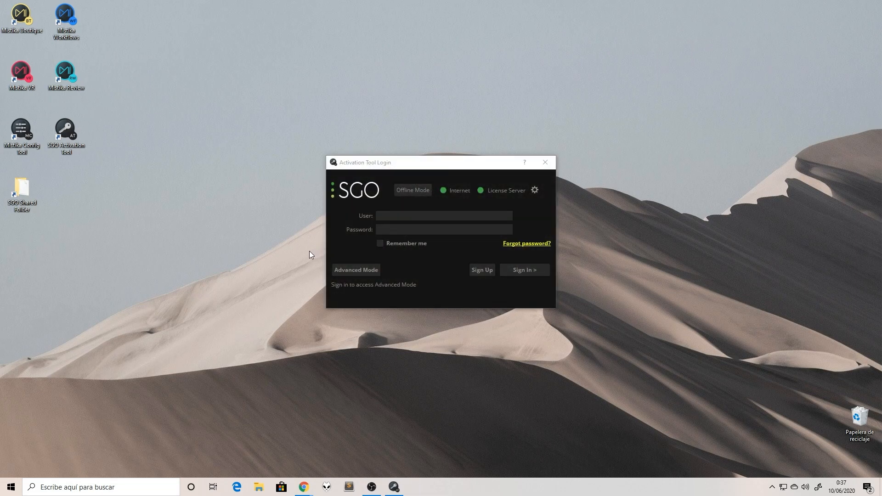
pyautogui.click(444, 215)
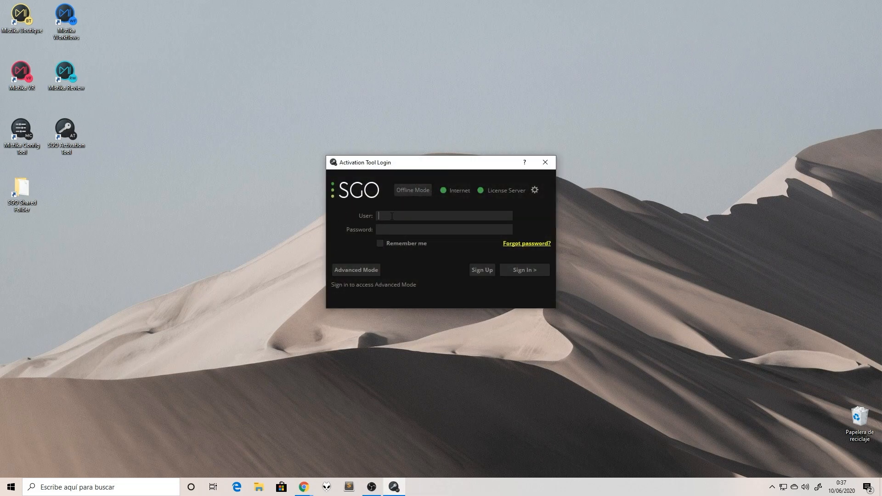
pyautogui.write('mist')
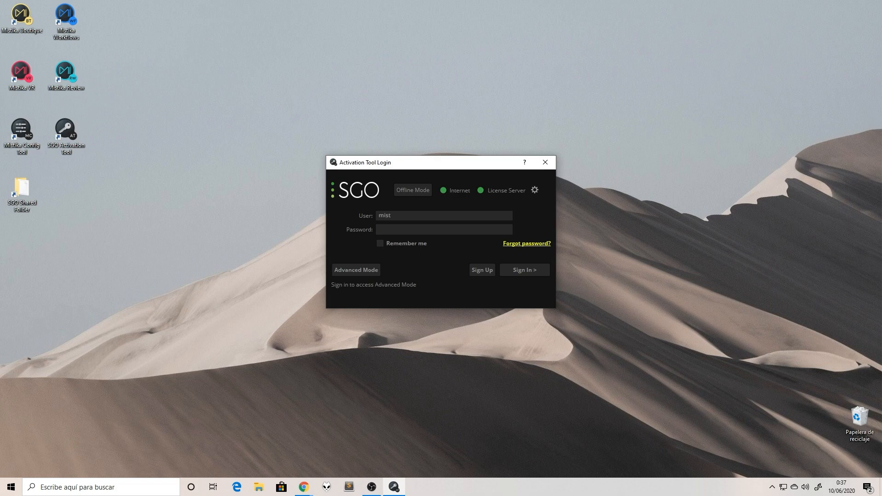
pyautogui.click(522, 269)
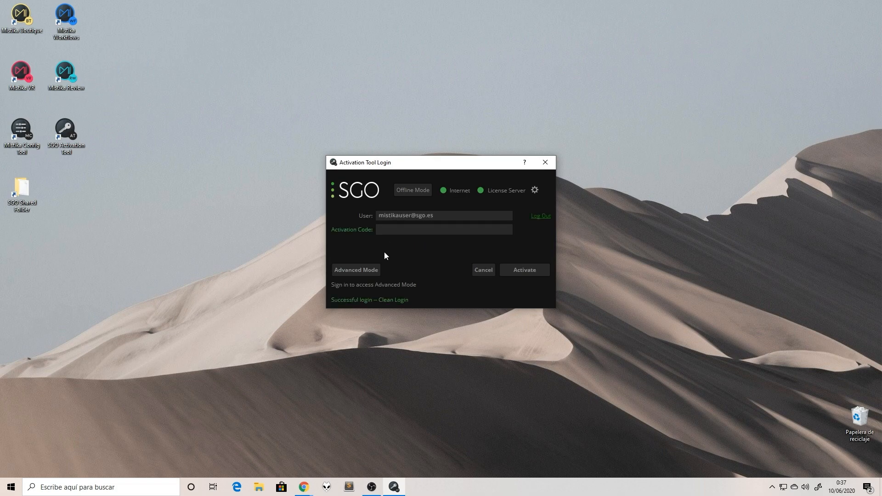
# Paste the evaluation activation code into its field and activate it
pyautogui.rightClick(442, 230)
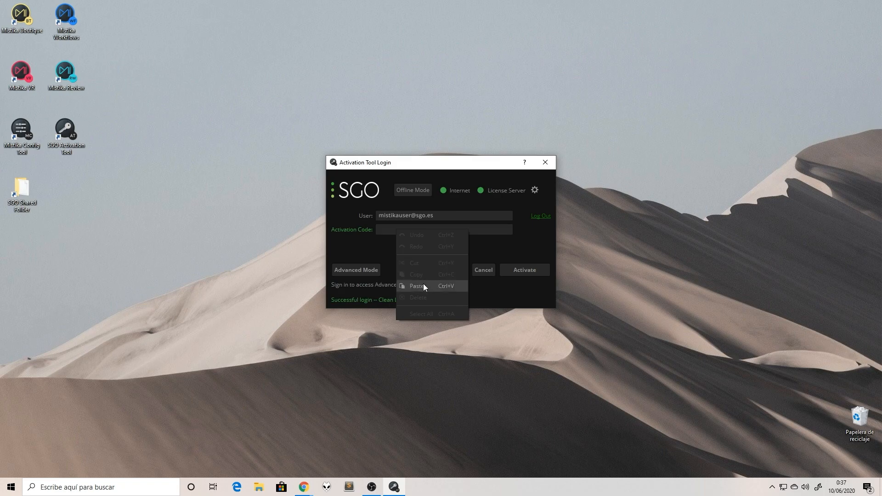
pyautogui.click(417, 286)
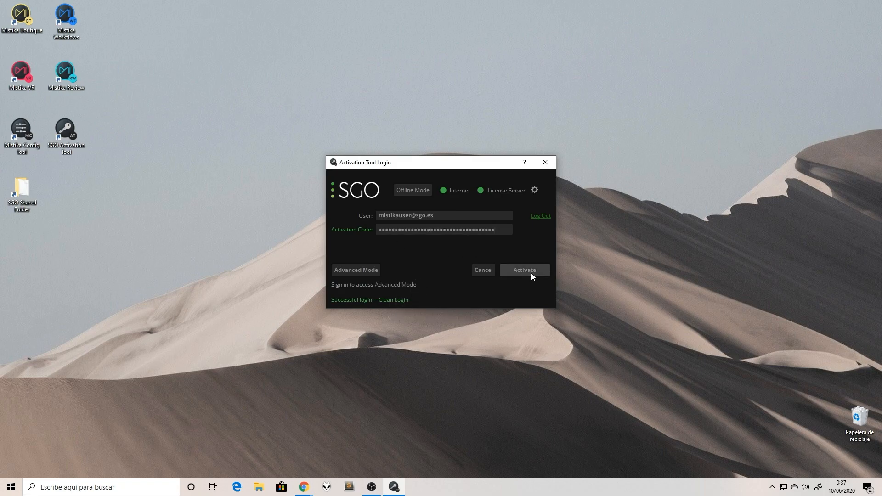
pyautogui.click(522, 269)
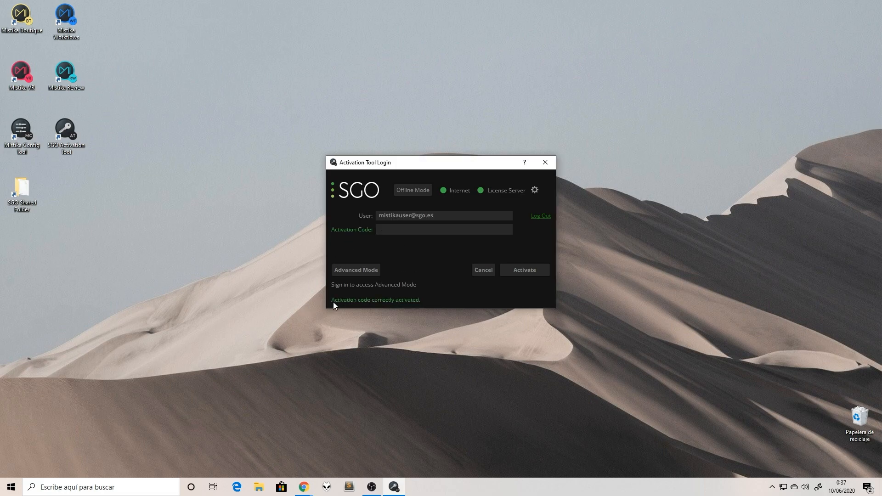
pyautogui.moveTo(402, 303)
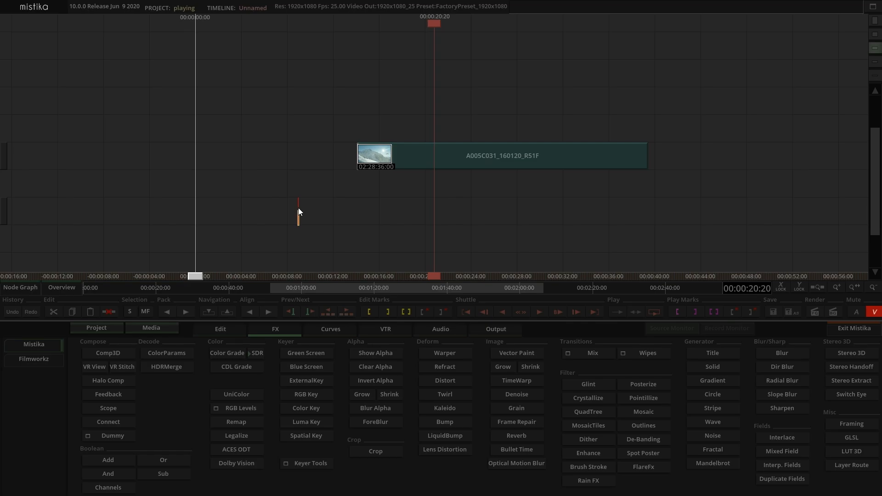
pyautogui.moveTo(297, 210)
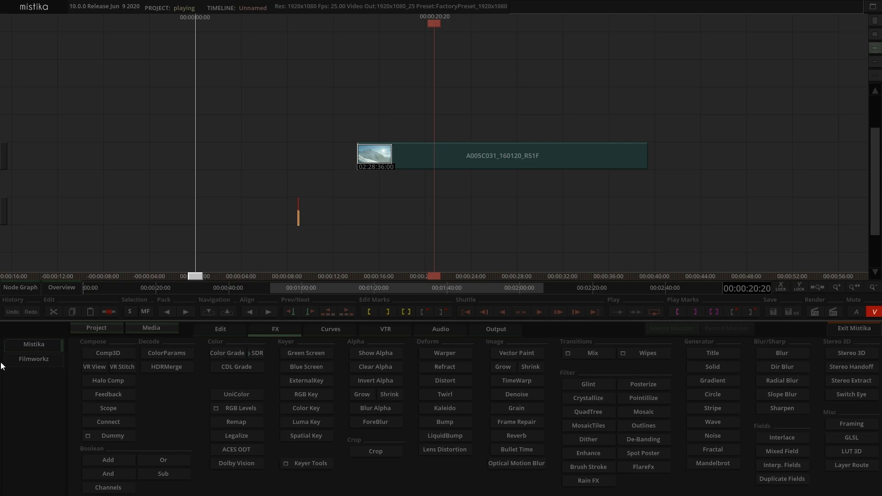
# Select the Filmworkz FX category to list the DVO effects
pyautogui.click(33, 359)
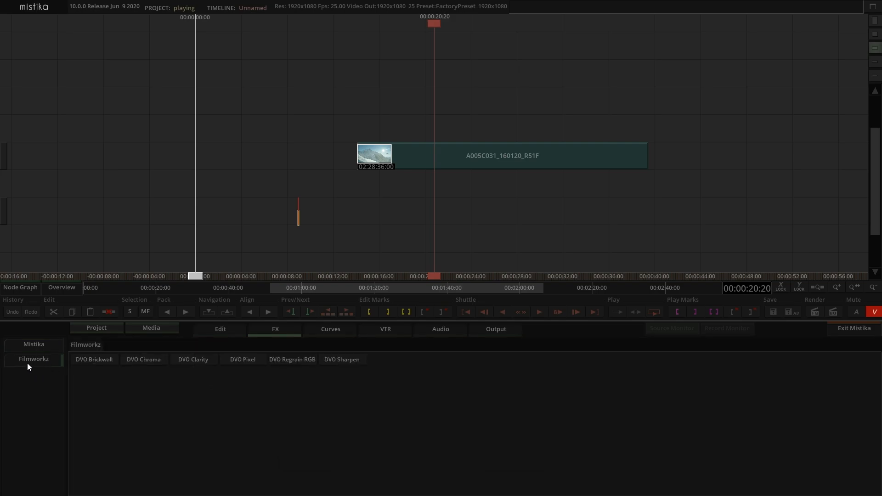
pyautogui.moveTo(339, 385)
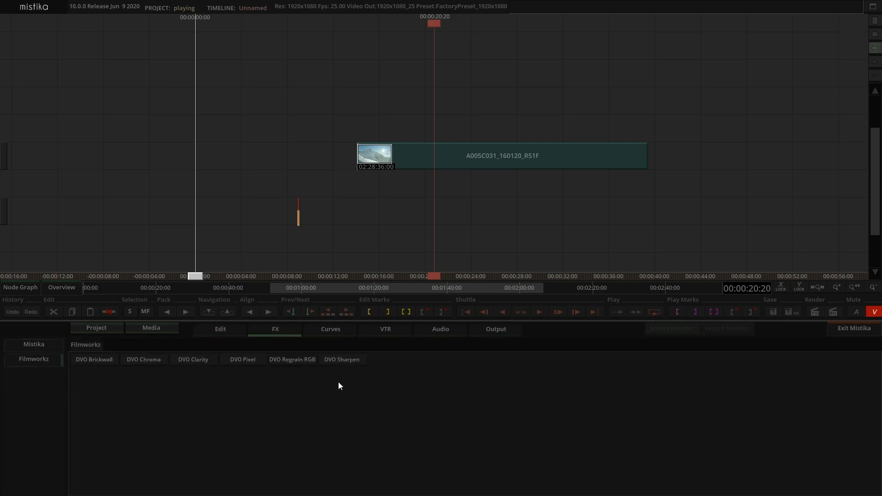
pyautogui.moveTo(111, 370)
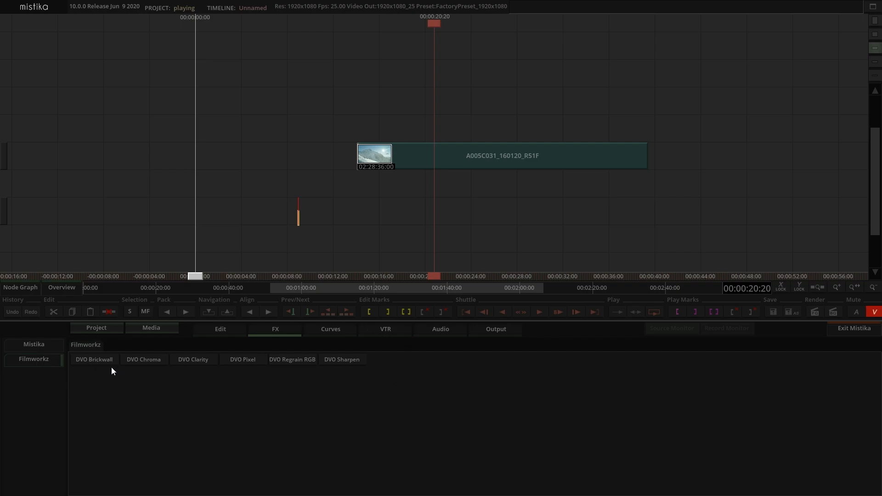
pyautogui.moveTo(289, 390)
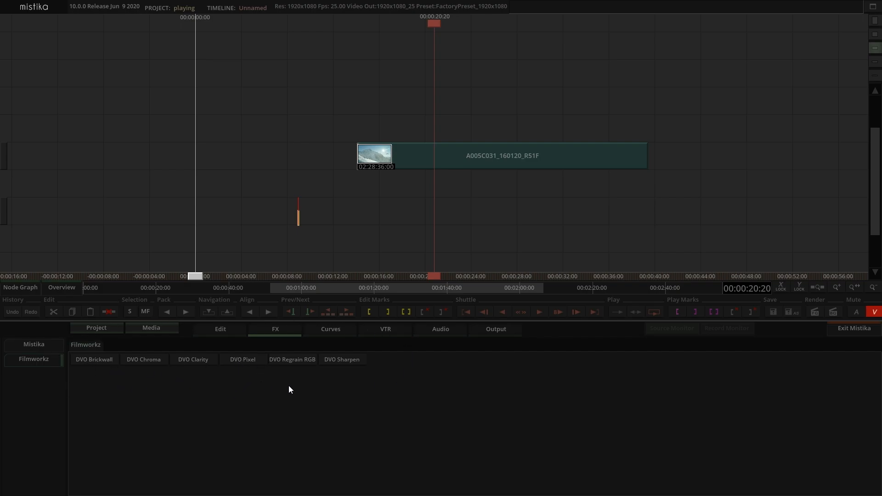
pyautogui.moveTo(338, 376)
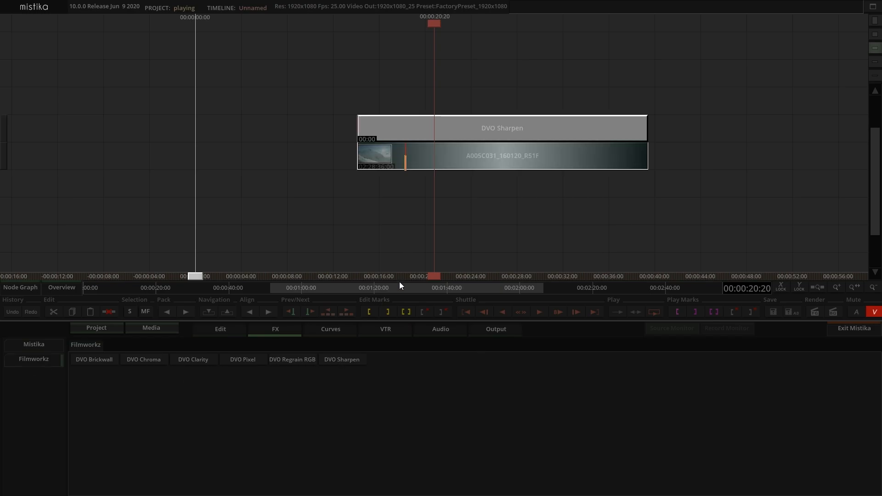
pyautogui.moveTo(344, 164)
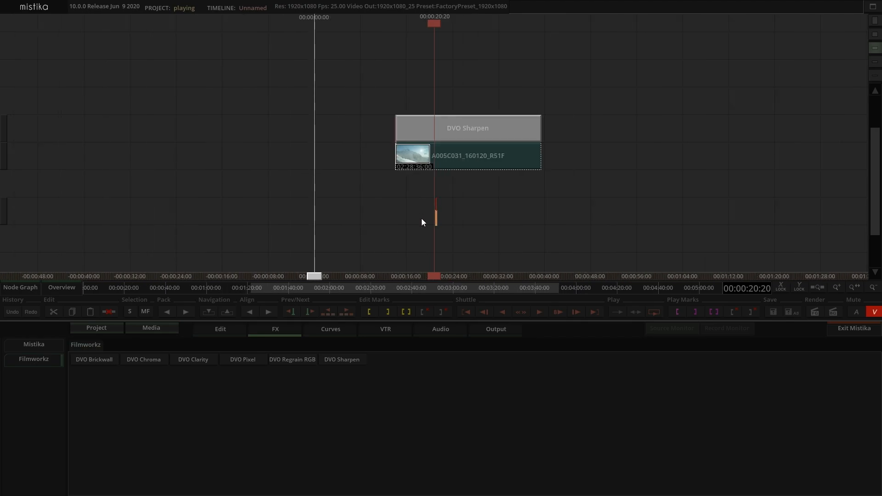
# Place DVO Sharpen on the A005C031_160120_R51F clip and render the sharpened result
pyautogui.click(34, 344)
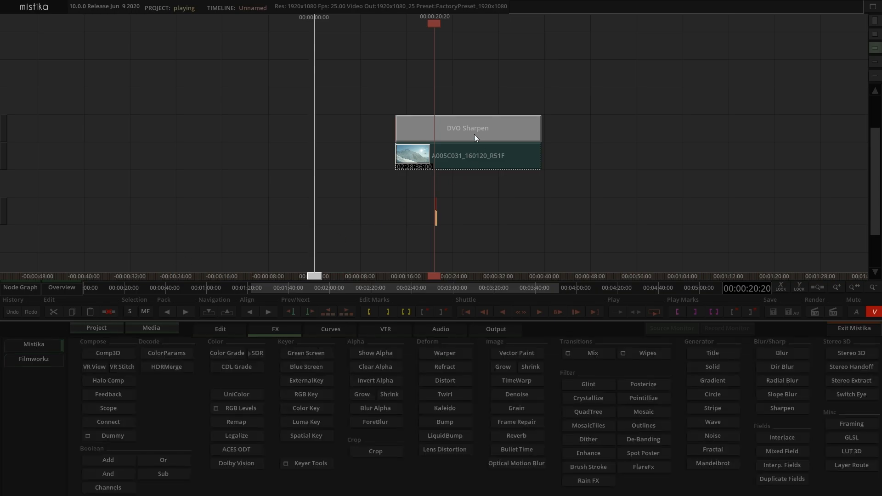
pyautogui.click(474, 137)
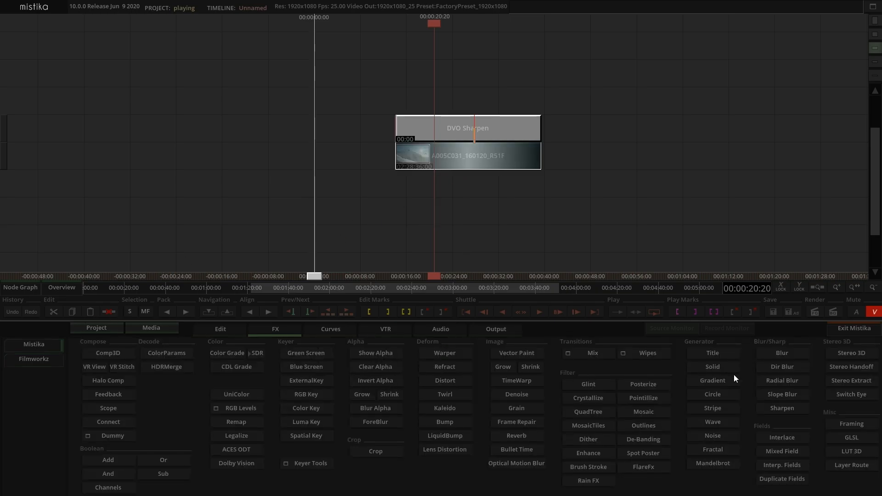
pyautogui.click(643, 439)
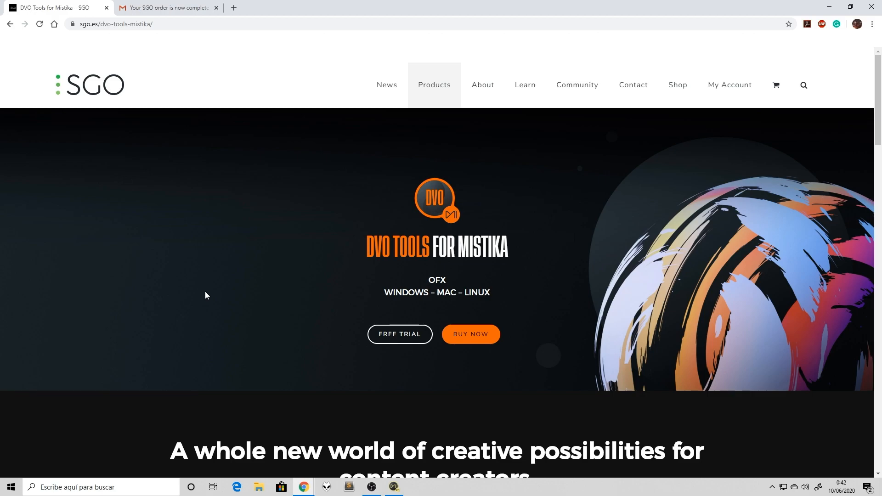
pyautogui.moveTo(434, 84)
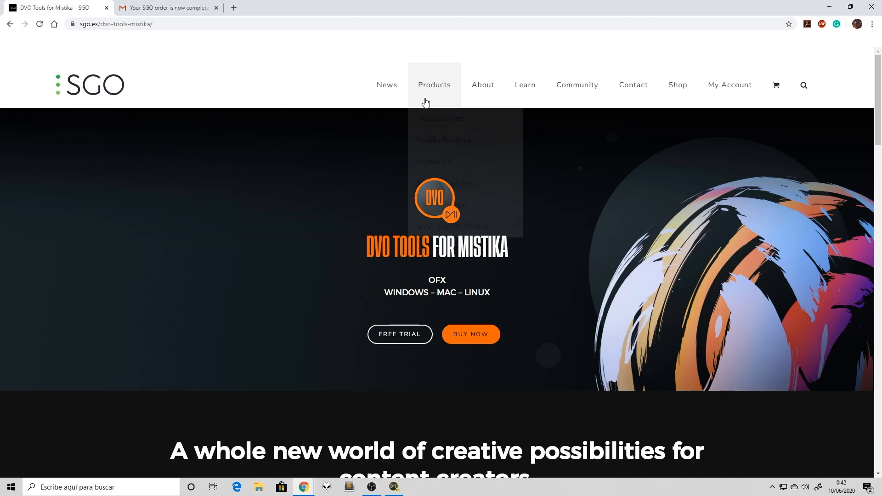
pyautogui.moveTo(276, 286)
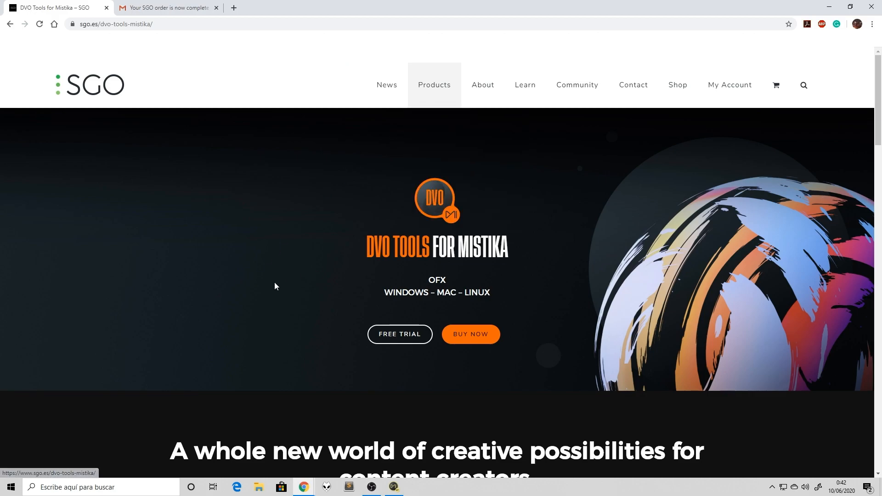
pyautogui.moveTo(307, 342)
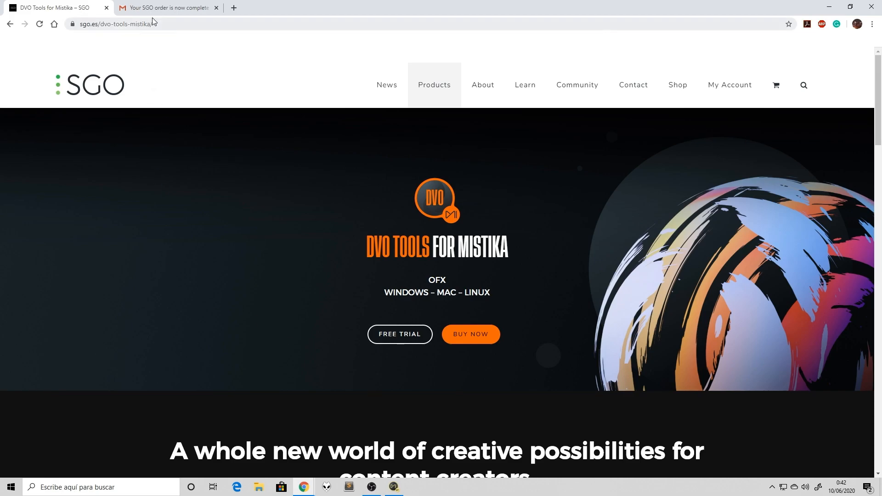
# Switch to the Gmail tab with the 'Your SGO order is now complete' email
pyautogui.click(166, 7)
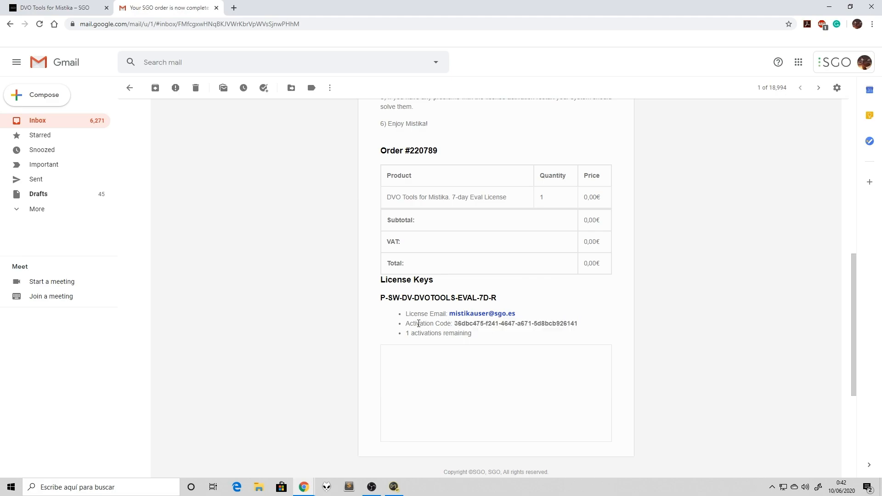
pyautogui.moveTo(503, 326)
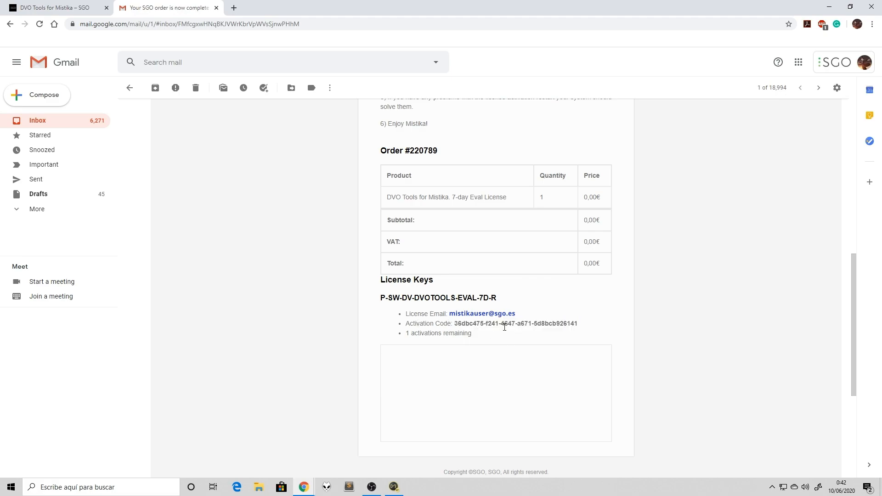